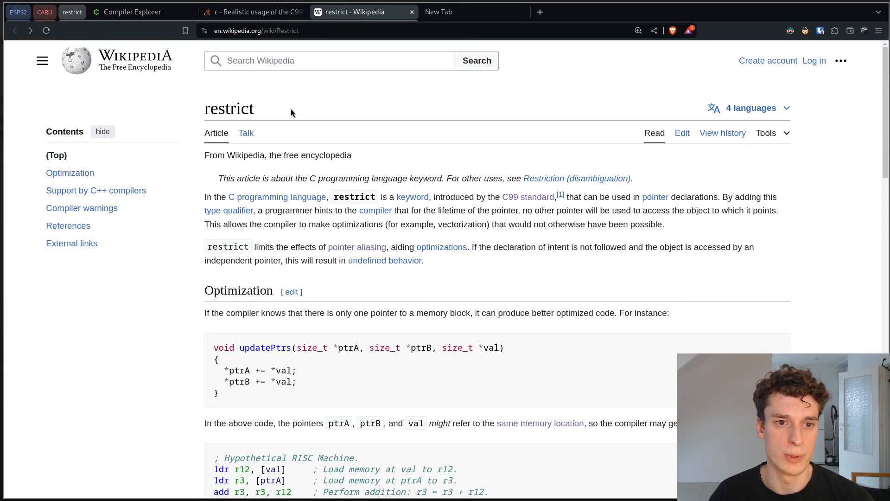
Highlight the 'restrict' article title on the Wikipedia page after consulting the memcpy man page
{"action": "double_click", "coordinate": [229, 107]}
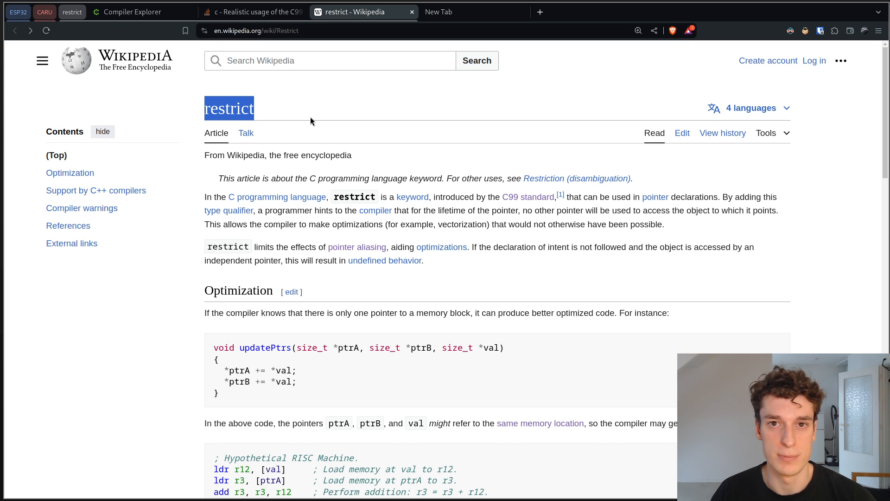
{"action": "mouse_move", "coordinate": [427, 135]}
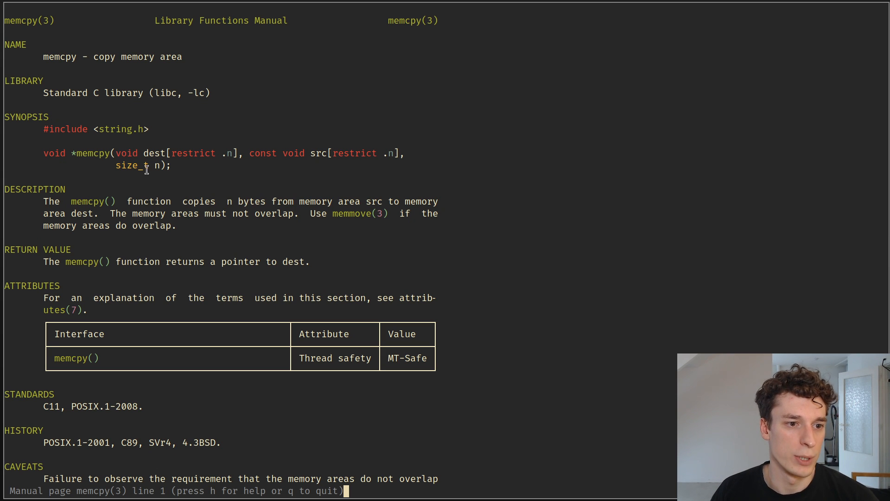
{"action": "mouse_move", "coordinate": [77, 153]}
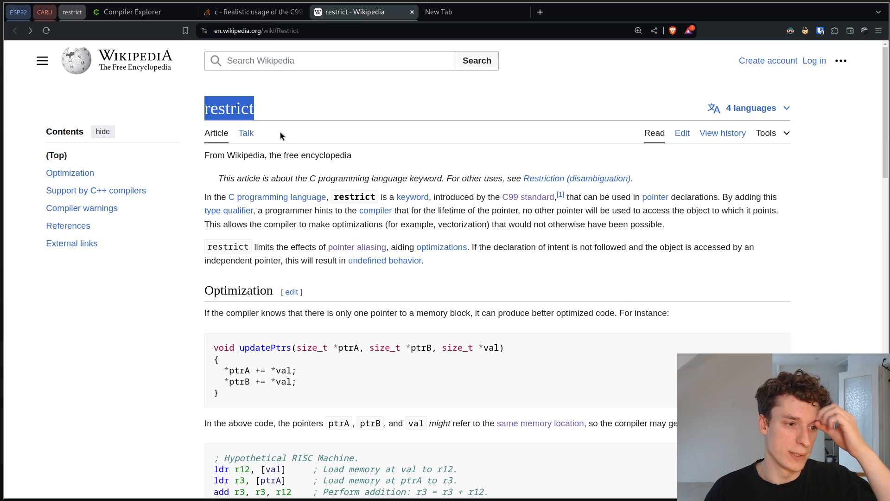
{"action": "mouse_move", "coordinate": [510, 134]}
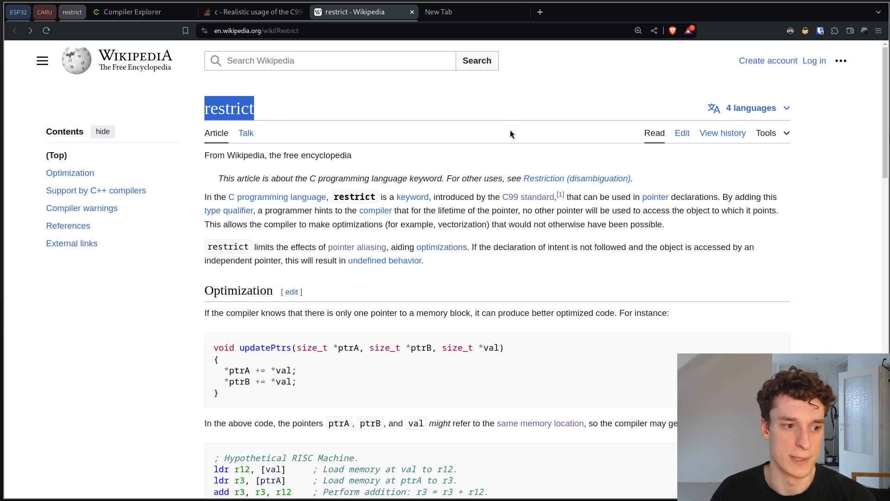
{"action": "mouse_move", "coordinate": [472, 193]}
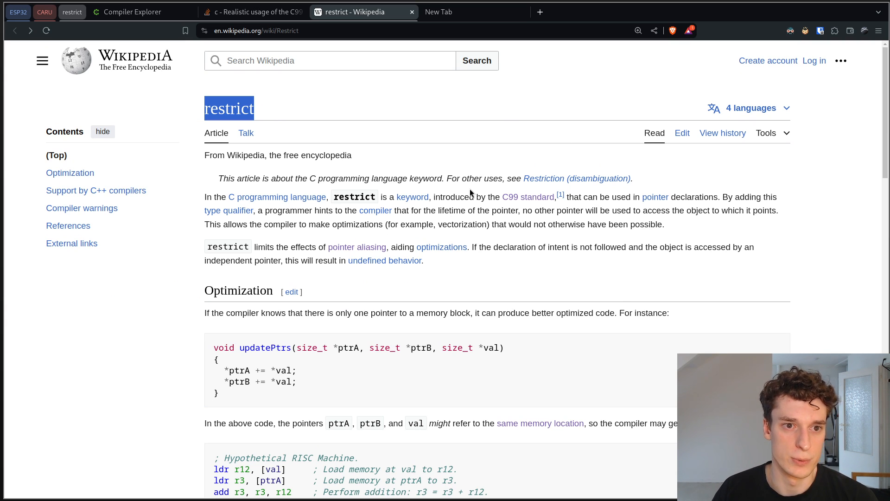
{"action": "mouse_move", "coordinate": [328, 335]}
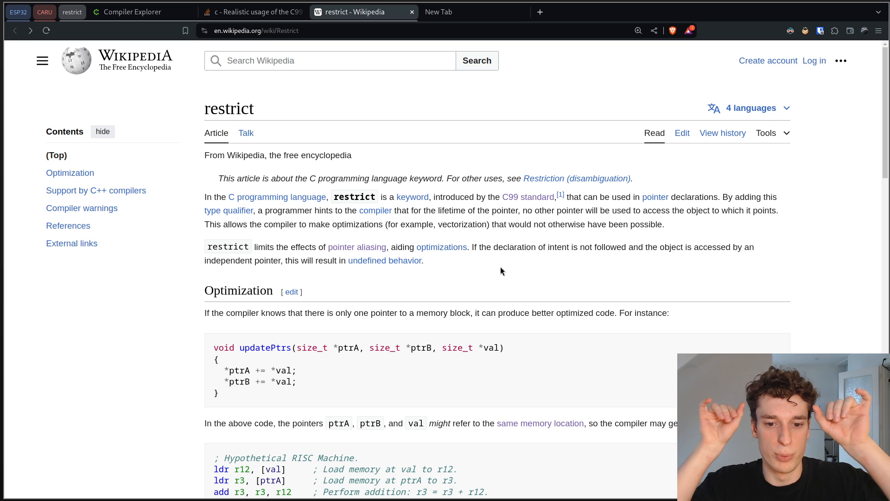
{"action": "mouse_move", "coordinate": [419, 326]}
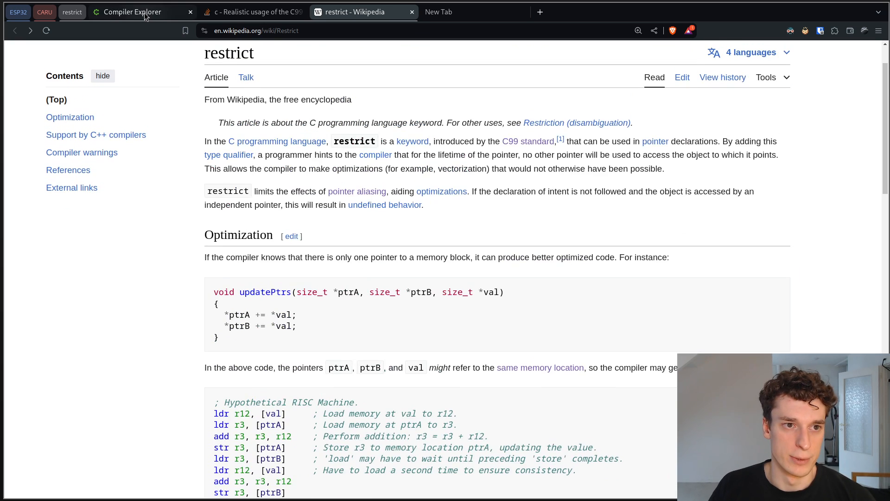
Return to the Compiler Explorer comparison and highlight the updatePtrs function name
{"action": "left_click", "coordinate": [133, 12]}
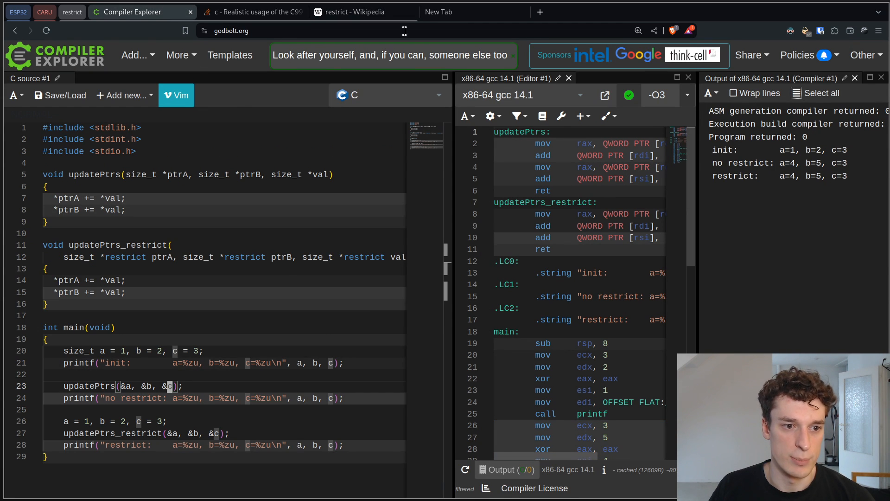
{"action": "left_click", "coordinate": [362, 12]}
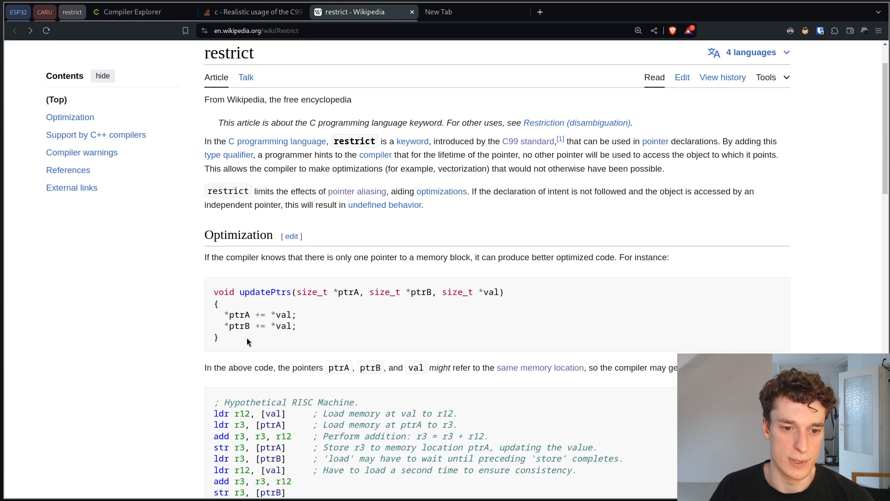
{"action": "left_click", "coordinate": [133, 12]}
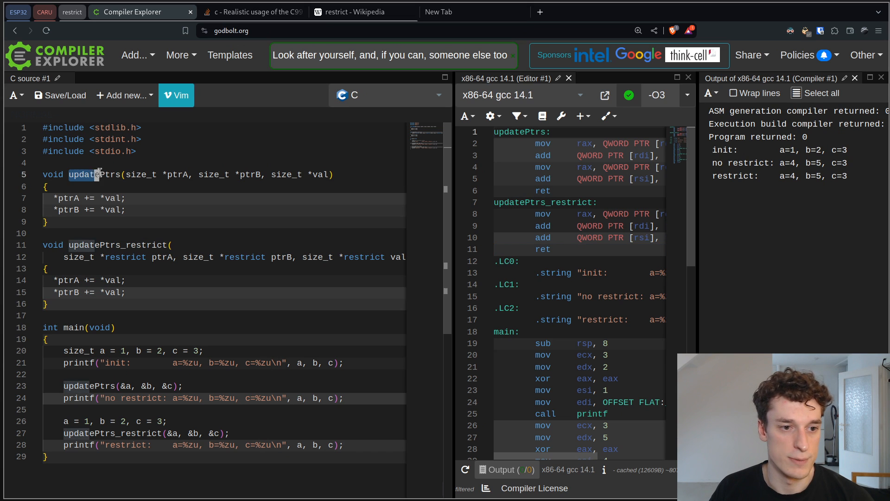
{"action": "left_click_drag", "start_coordinate": [125, 175], "coordinate": [287, 175]}
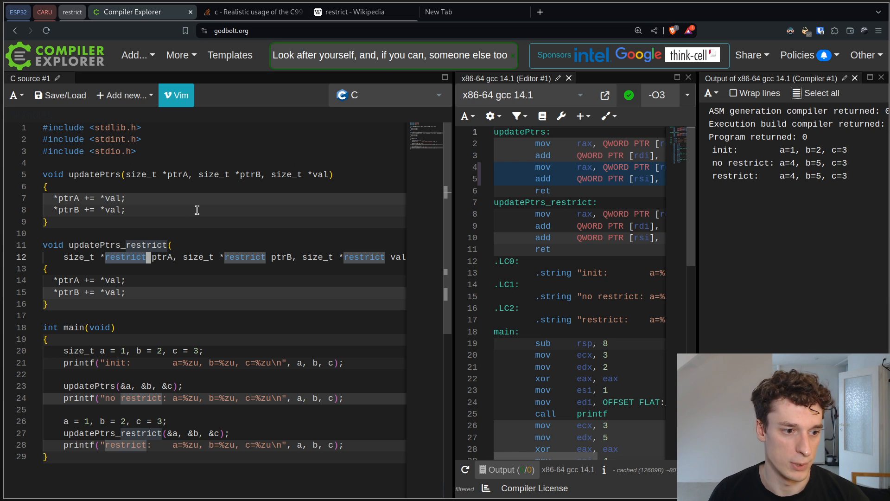
Widen the assembly pane to show the full updatePtrs and updatePtrs_restrict instructions
{"action": "scroll", "scroll_direction": "down", "scroll_amount": 3}
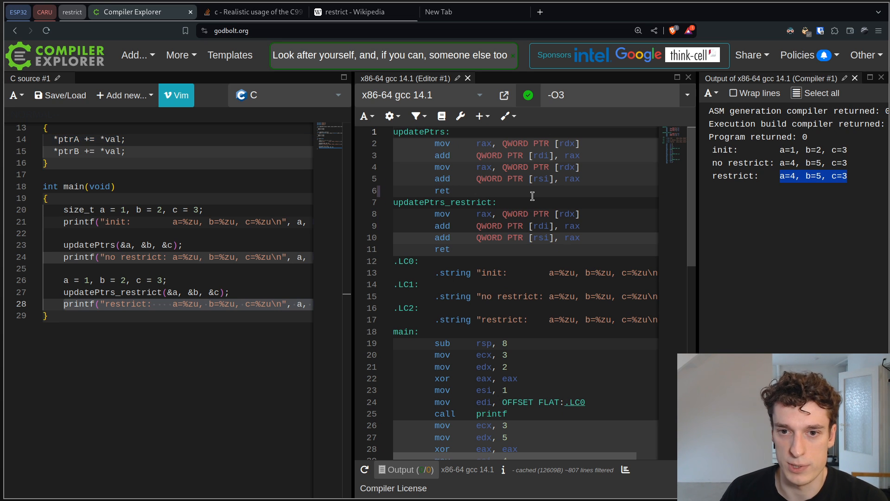
{"action": "left_click", "coordinate": [610, 94]}
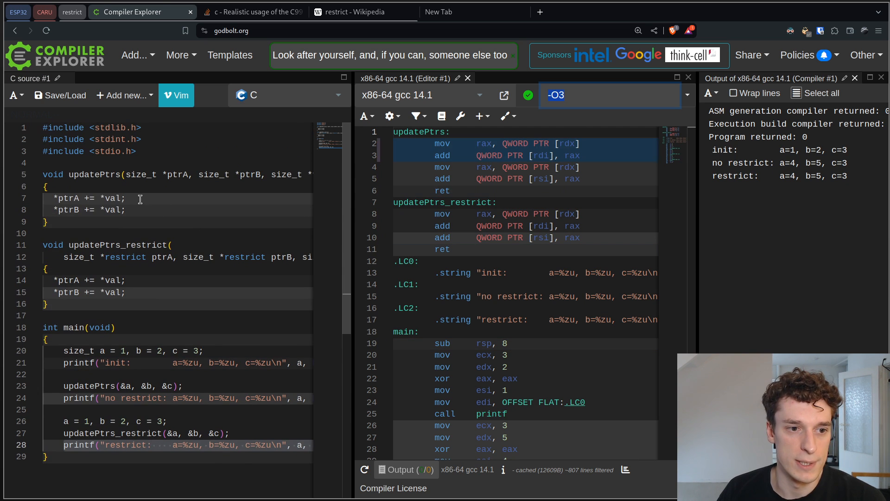
{"action": "left_click_drag", "start_coordinate": [53, 174], "coordinate": [125, 221]}
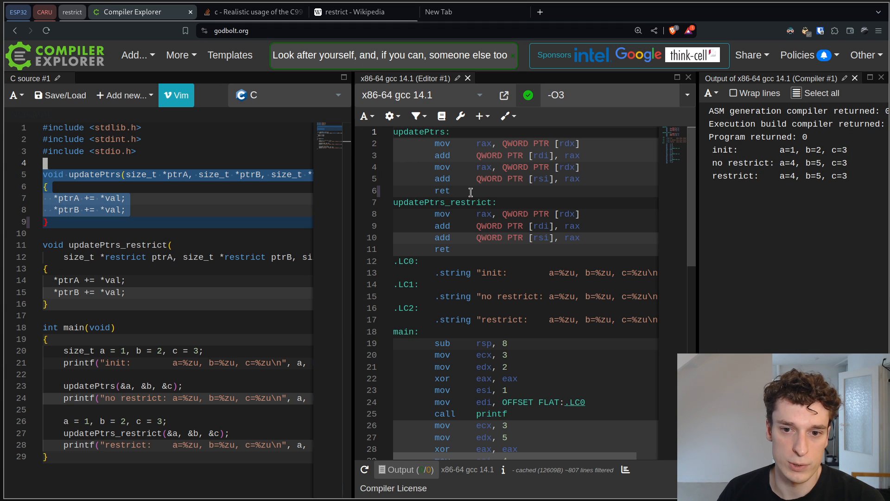
{"action": "double_click", "coordinate": [473, 202]}
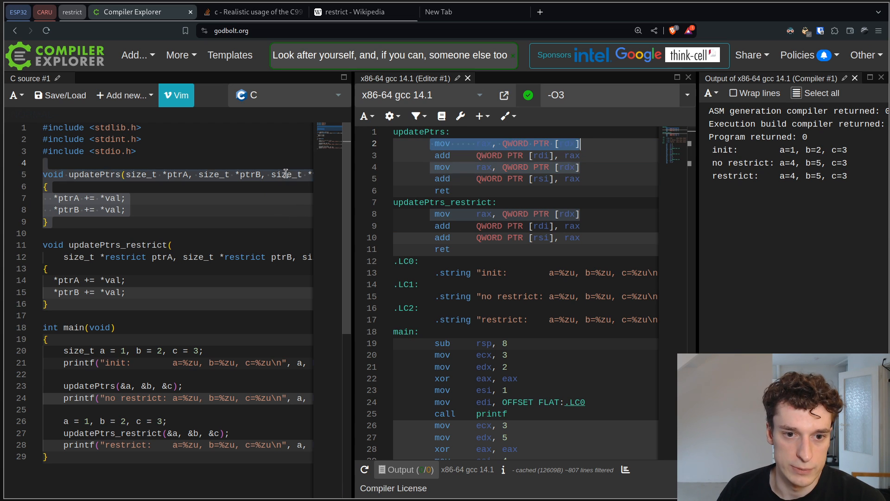
{"action": "left_click", "coordinate": [85, 198]}
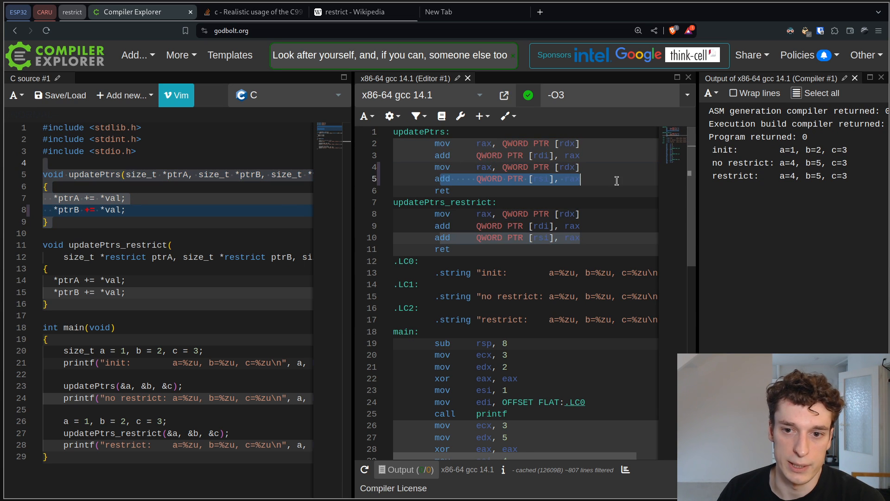
{"action": "mouse_move", "coordinate": [572, 166]}
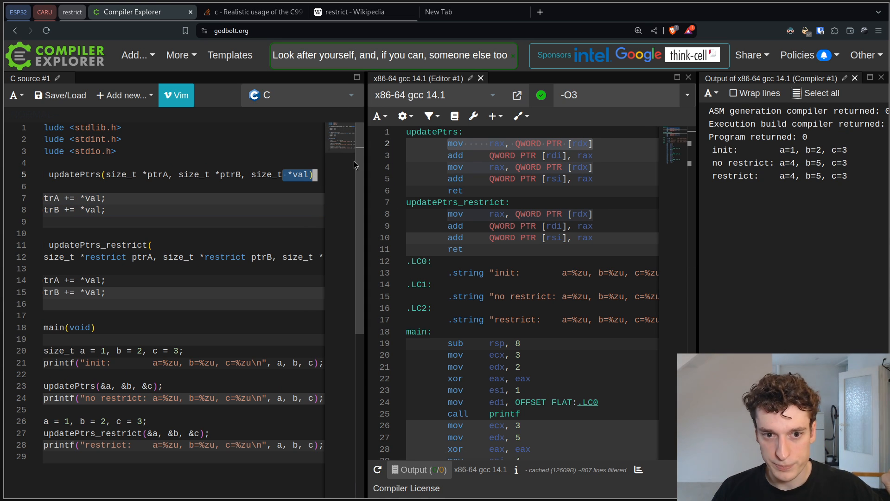
{"action": "mouse_move", "coordinate": [323, 176]}
{"action": "type", "text": "a"}
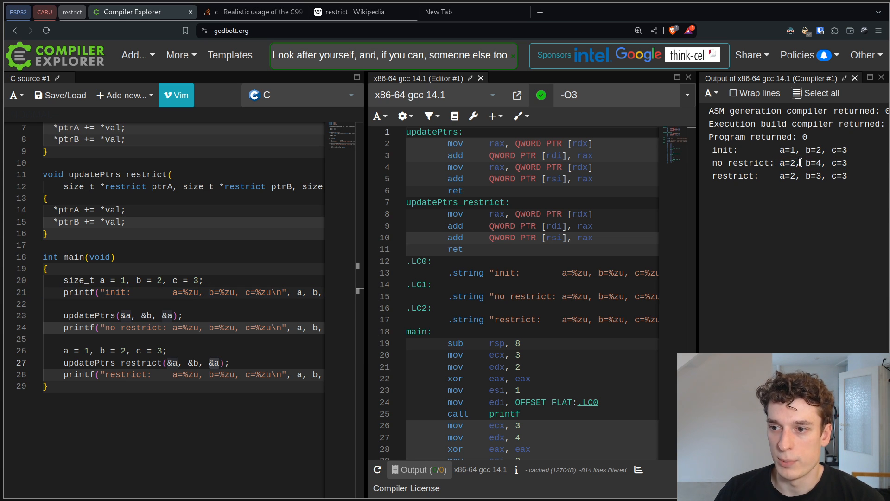
{"action": "double_click", "coordinate": [786, 150]}
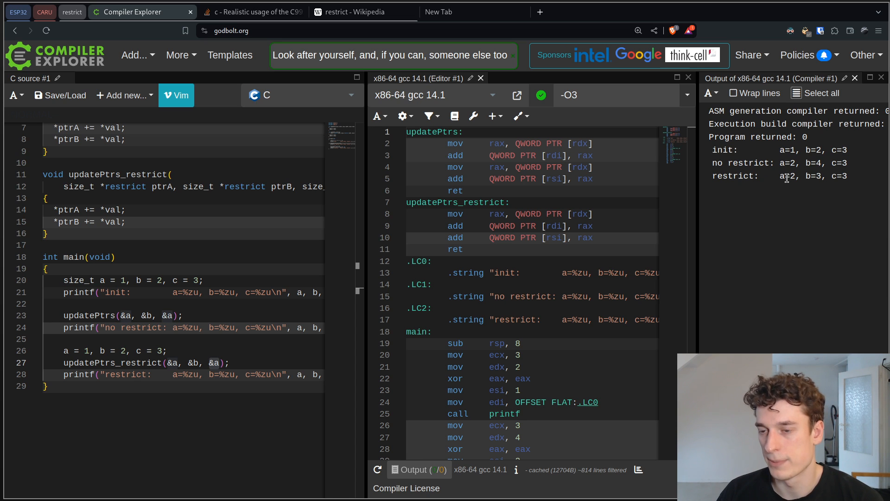
{"action": "double_click", "coordinate": [787, 176]}
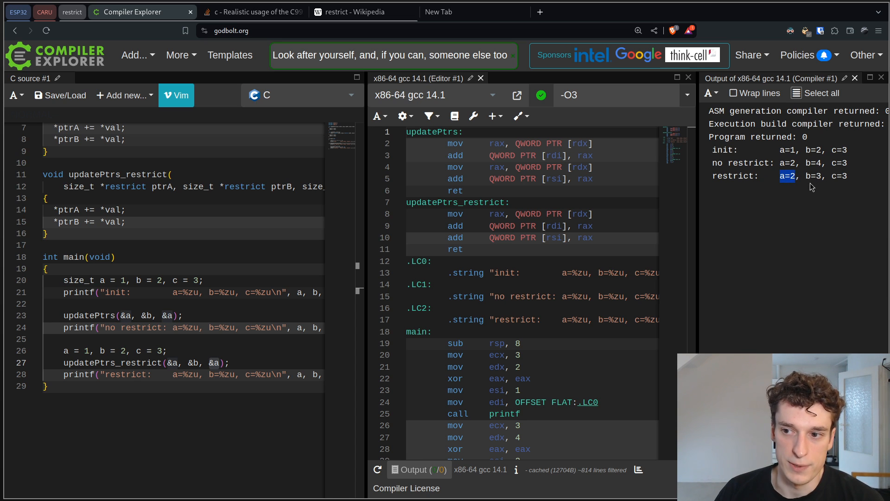
{"action": "left_click_drag", "start_coordinate": [787, 176], "coordinate": [823, 176]}
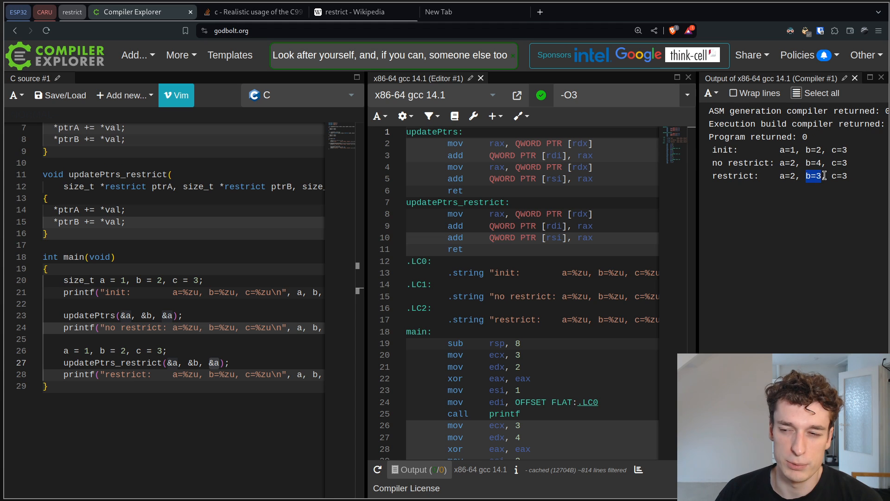